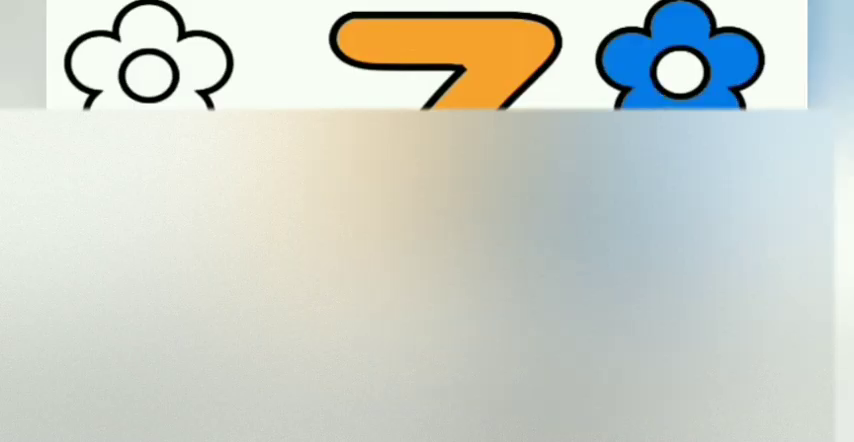
Colour the empty second balloon pink with the selected palette pink.
left_click(145, 60)
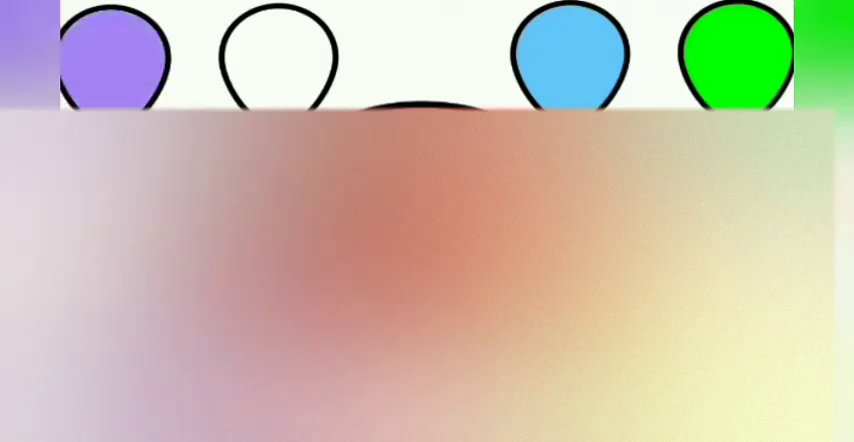
left_click(277, 55)
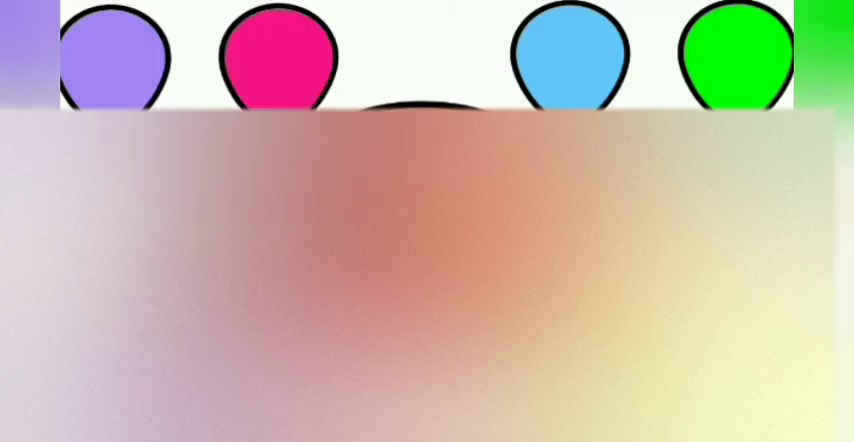